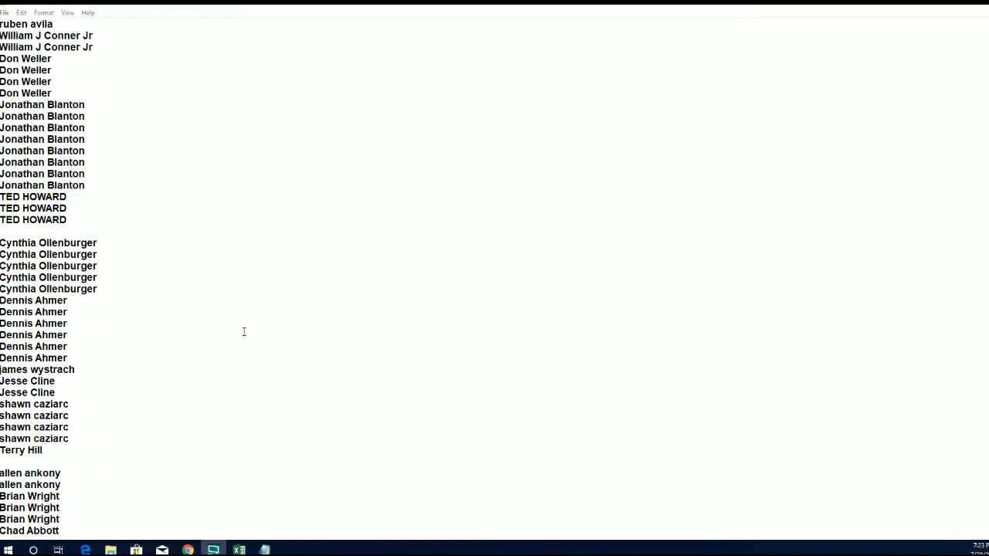
Step: Review the full entrant name list in Notepad down to the last entries
{"action": "scroll", "scroll_direction": "down", "scroll_amount": 3}
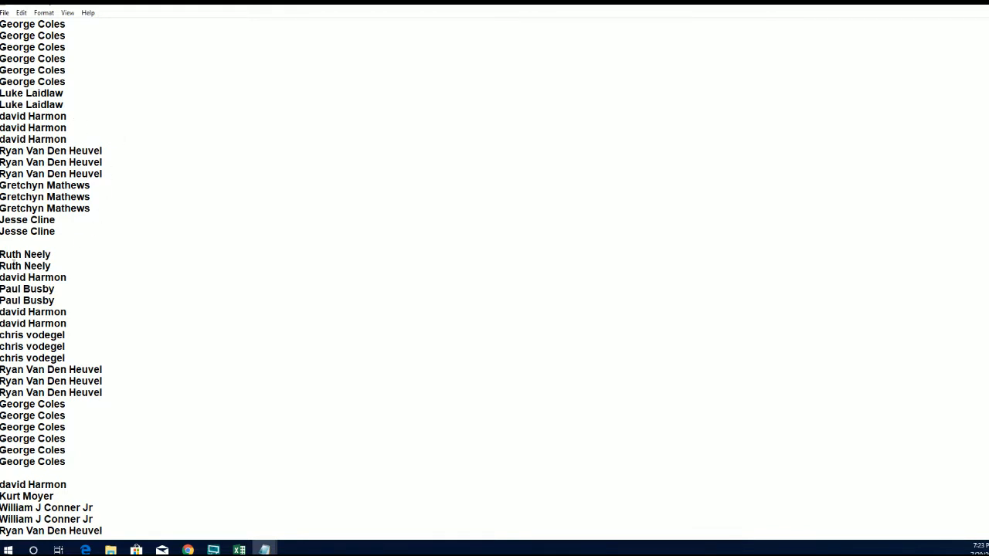
{"action": "scroll", "scroll_direction": "down", "scroll_amount": 3}
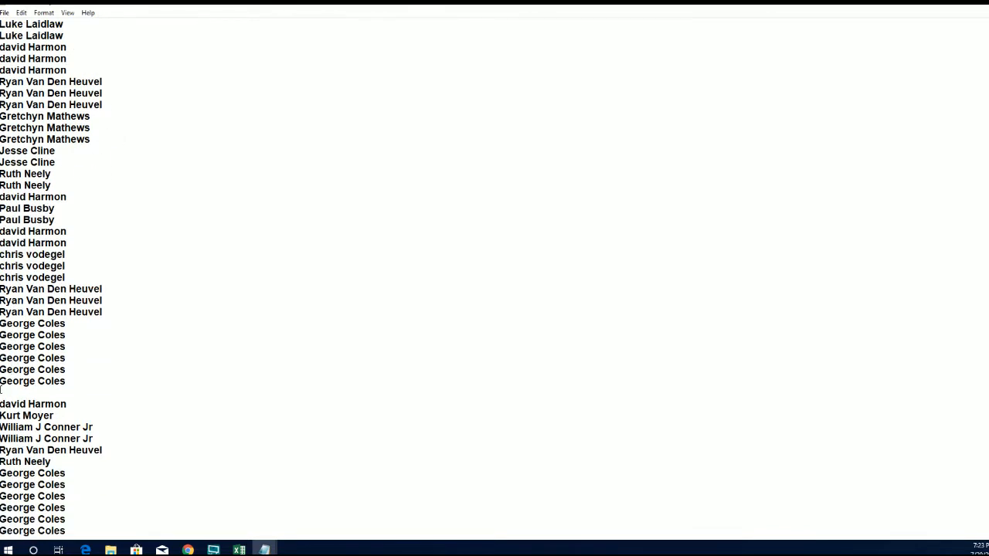
{"action": "scroll", "scroll_direction": "down", "scroll_amount": 3}
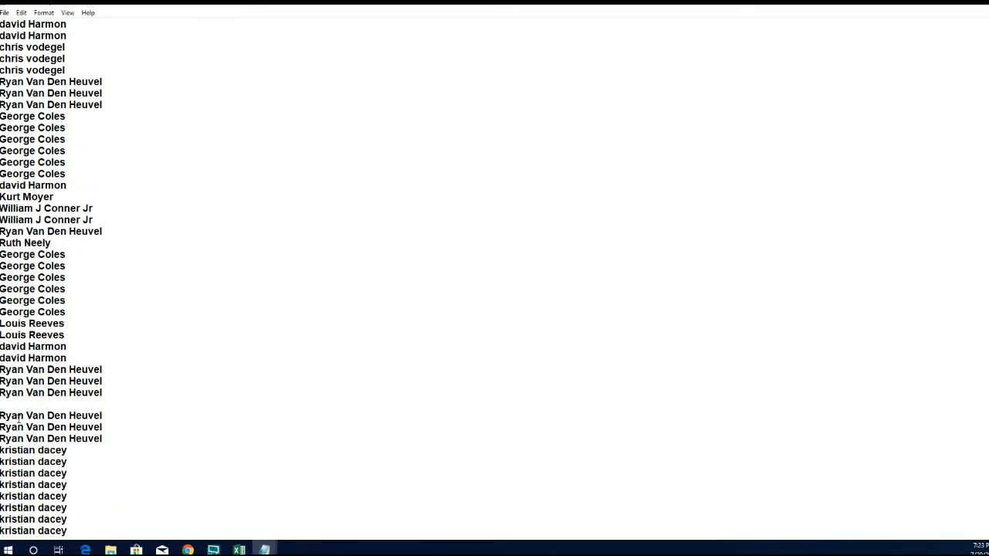
{"action": "scroll", "scroll_direction": "down", "scroll_amount": 3}
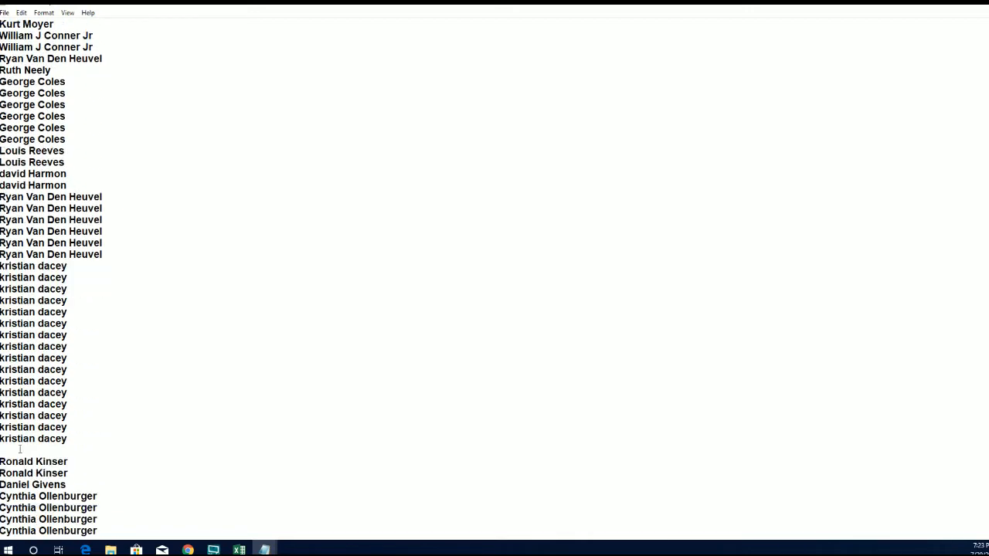
{"action": "scroll", "scroll_direction": "down", "scroll_amount": 3}
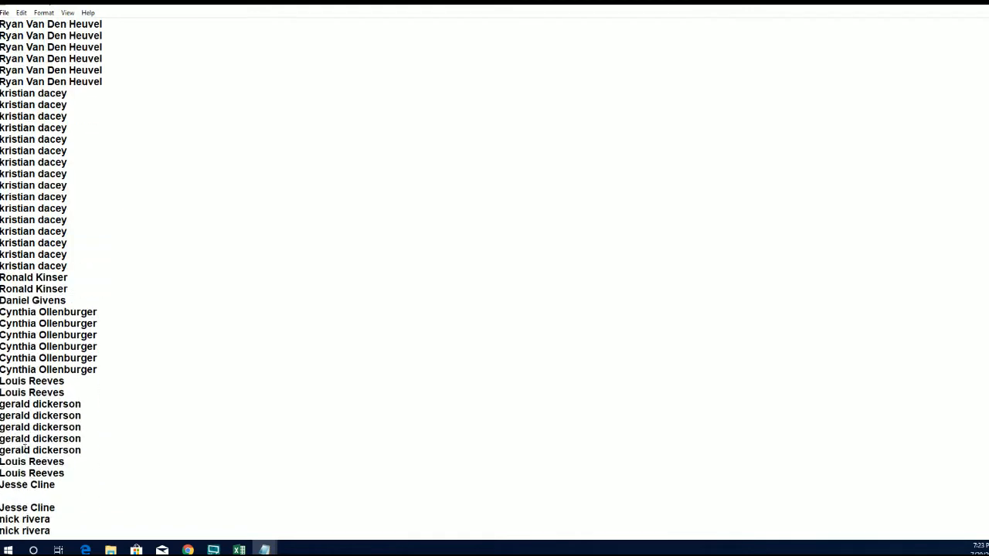
{"action": "scroll", "scroll_direction": "down", "scroll_amount": 3}
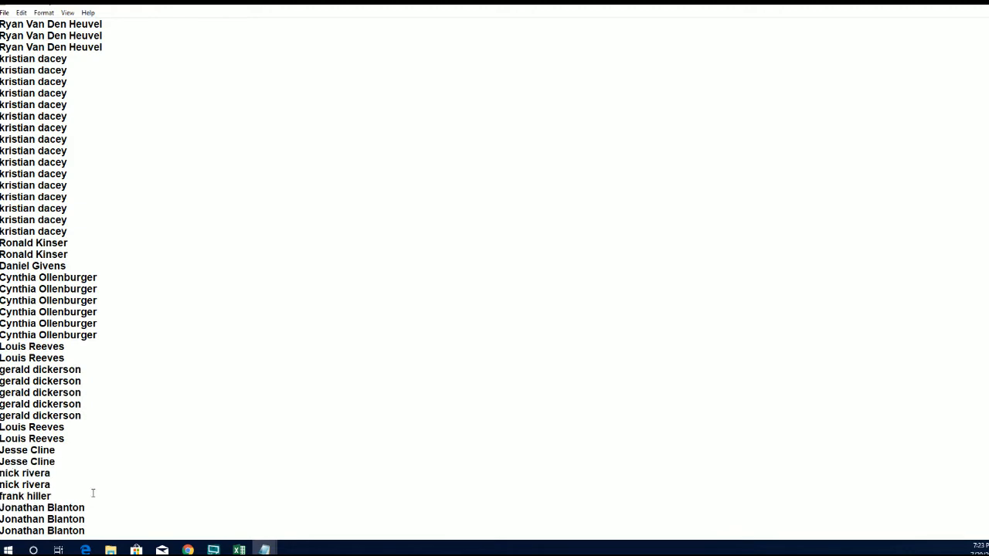
{"action": "scroll", "scroll_direction": "down", "scroll_amount": 3}
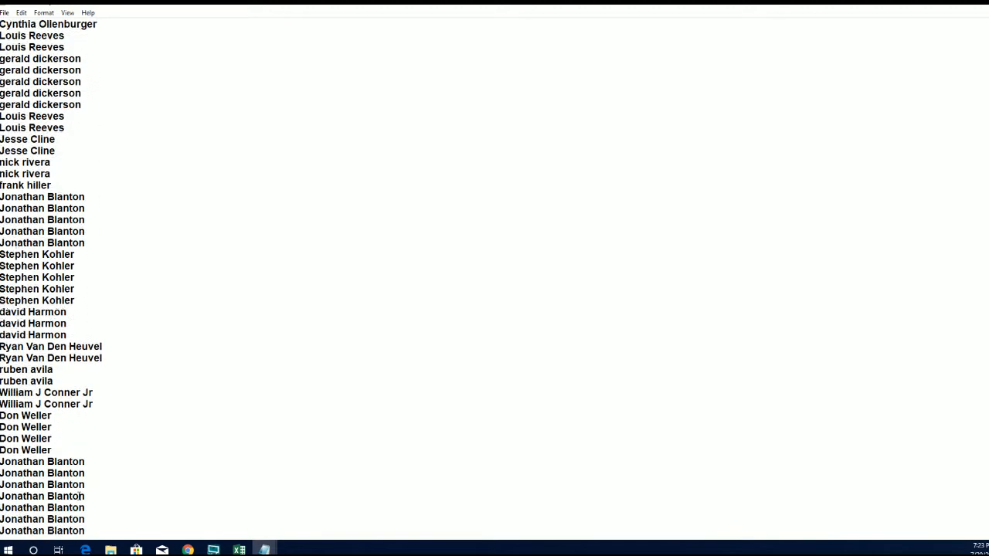
{"action": "scroll", "scroll_direction": "down", "scroll_amount": 3}
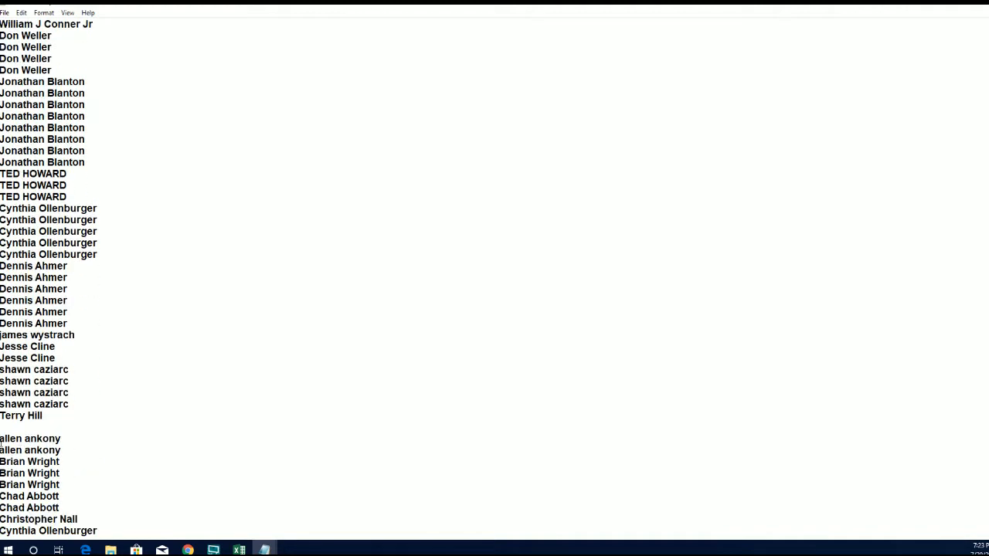
{"action": "scroll", "scroll_direction": "down", "scroll_amount": 3}
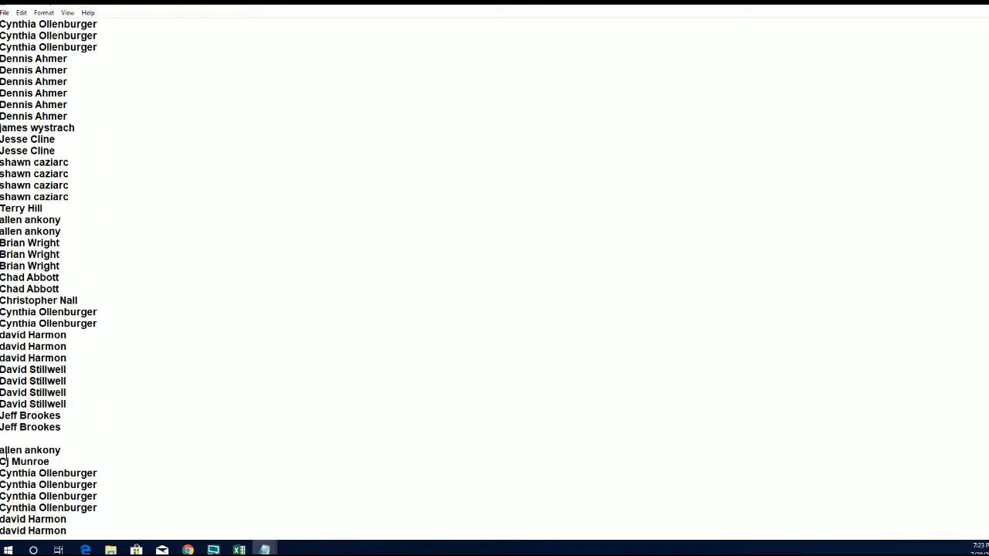
{"action": "scroll", "scroll_direction": "down", "scroll_amount": 3}
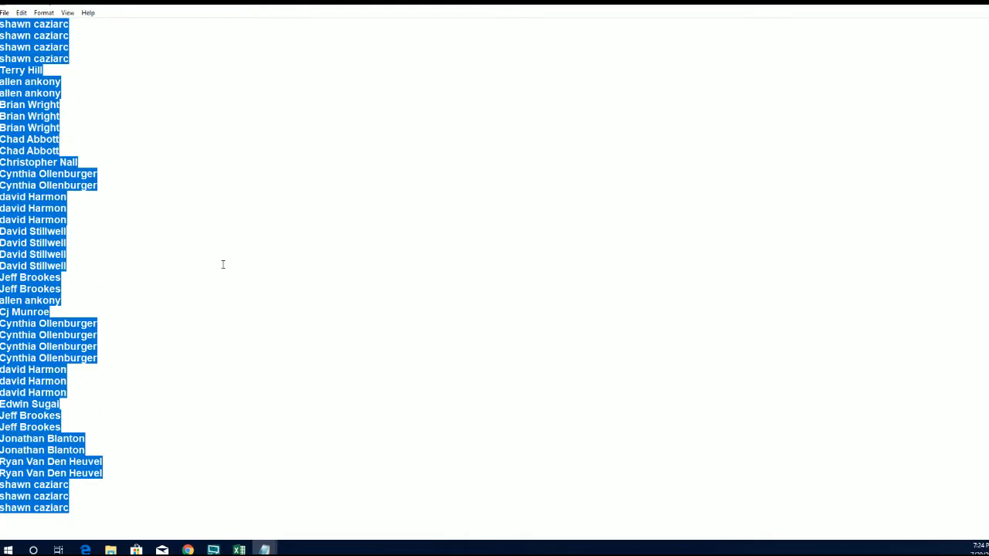
{"action": "mouse_move", "coordinate": [970, 476]}
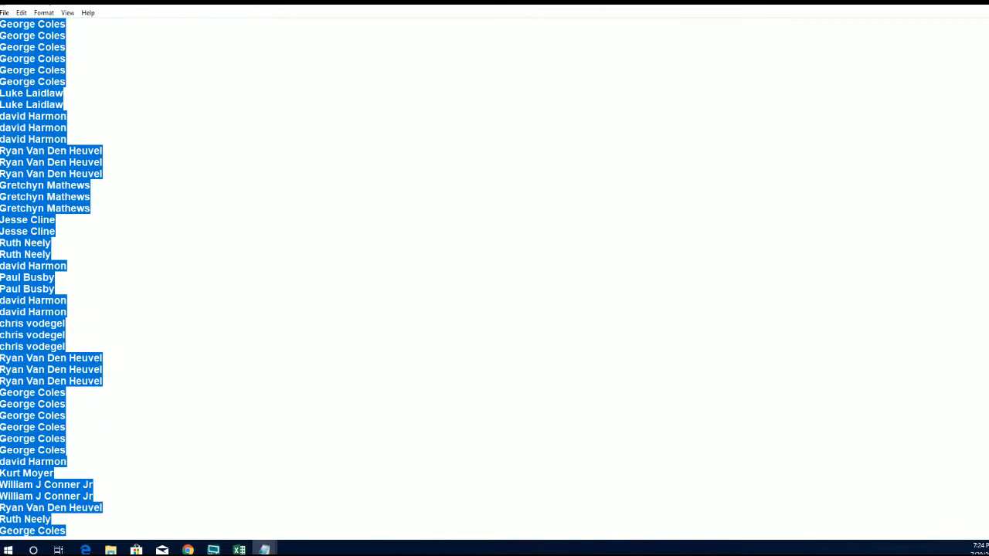
{"action": "mouse_move", "coordinate": [957, 18]}
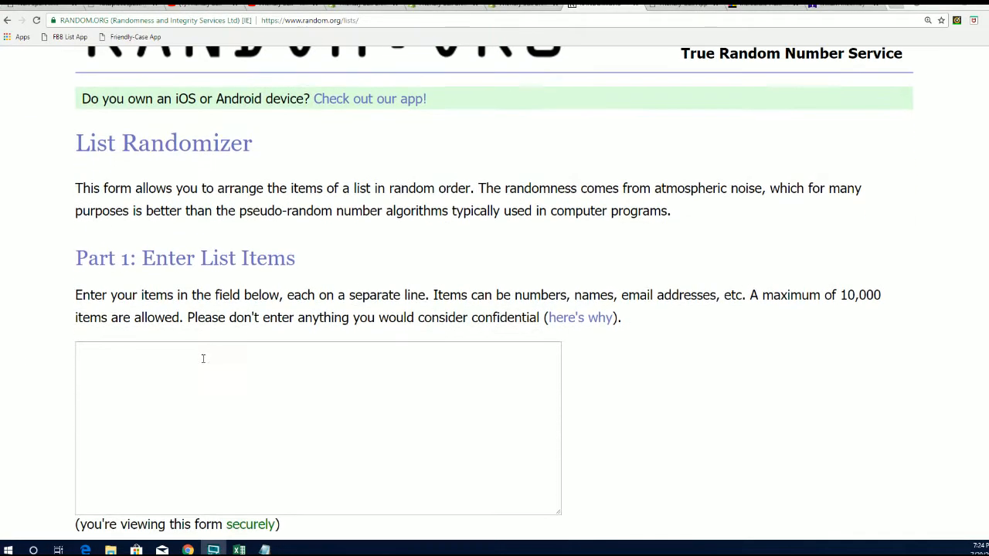
{"action": "type", "text": "Edwin Sugai"}
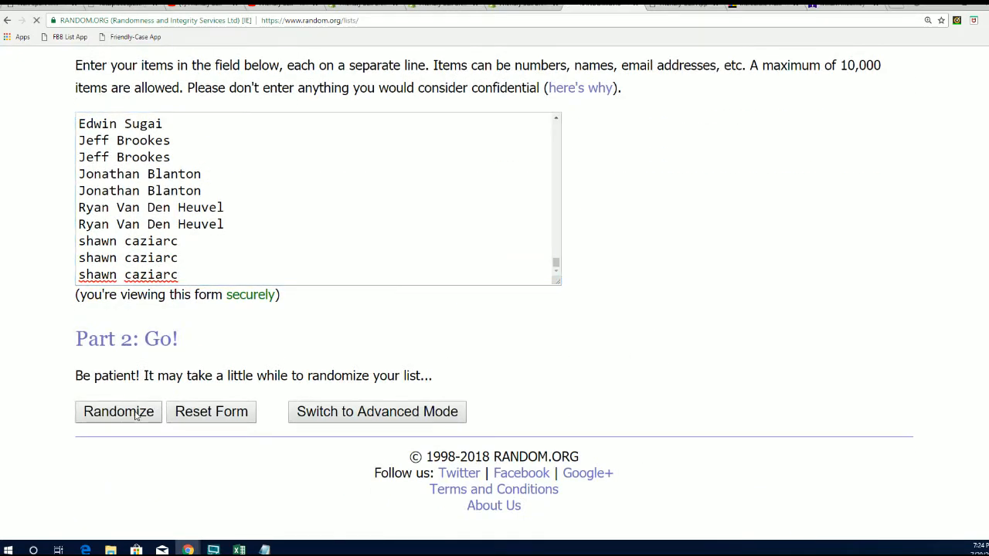
{"action": "left_click", "coordinate": [117, 412]}
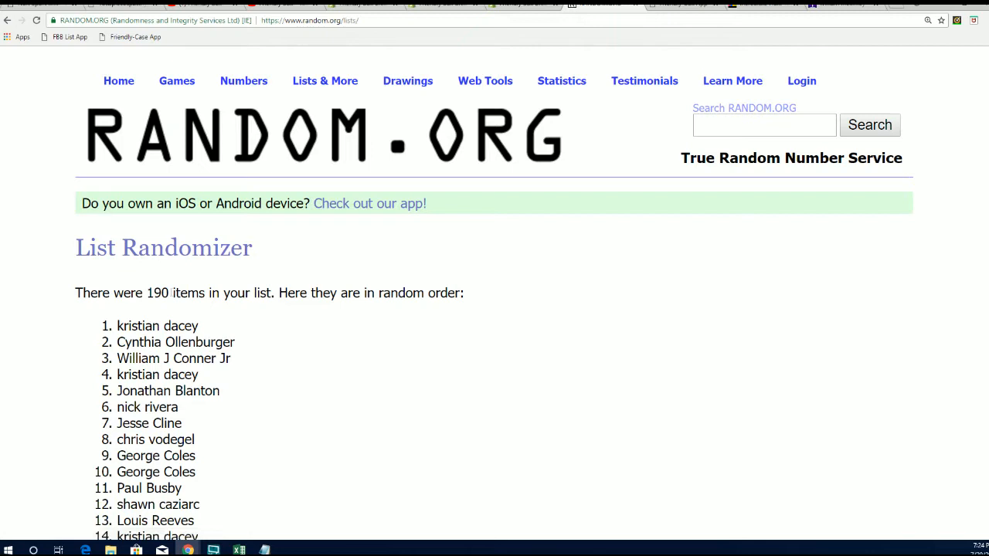
Step: Confirm the 190-item count and reshuffle the list a second and third time
{"action": "double_click", "coordinate": [157, 293]}
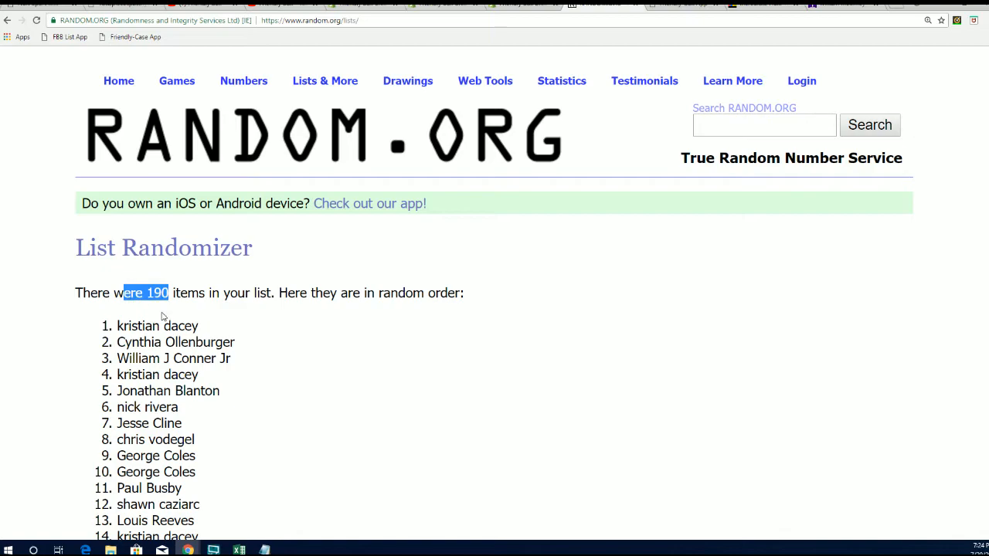
{"action": "scroll", "scroll_direction": "down", "scroll_amount": 3}
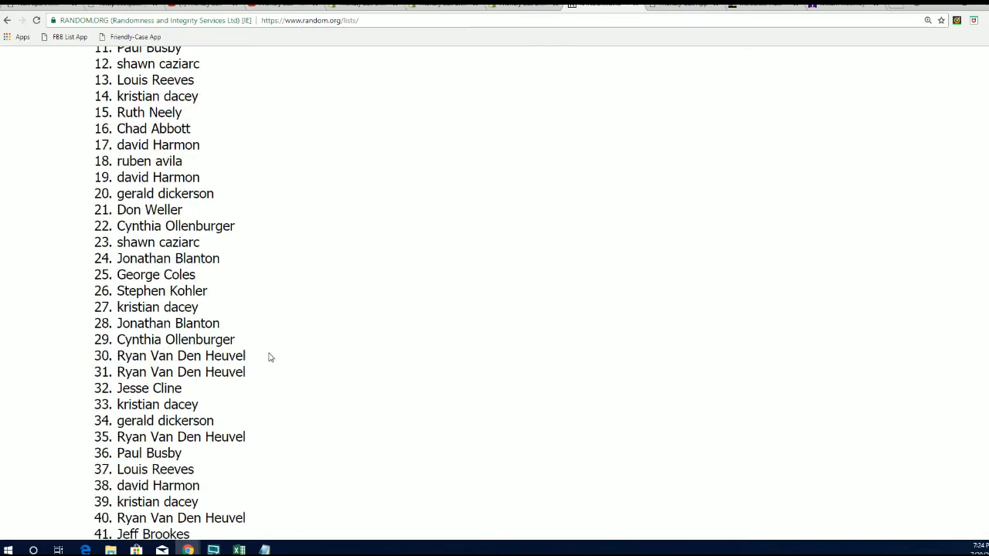
{"action": "scroll", "scroll_direction": "down", "scroll_amount": 3}
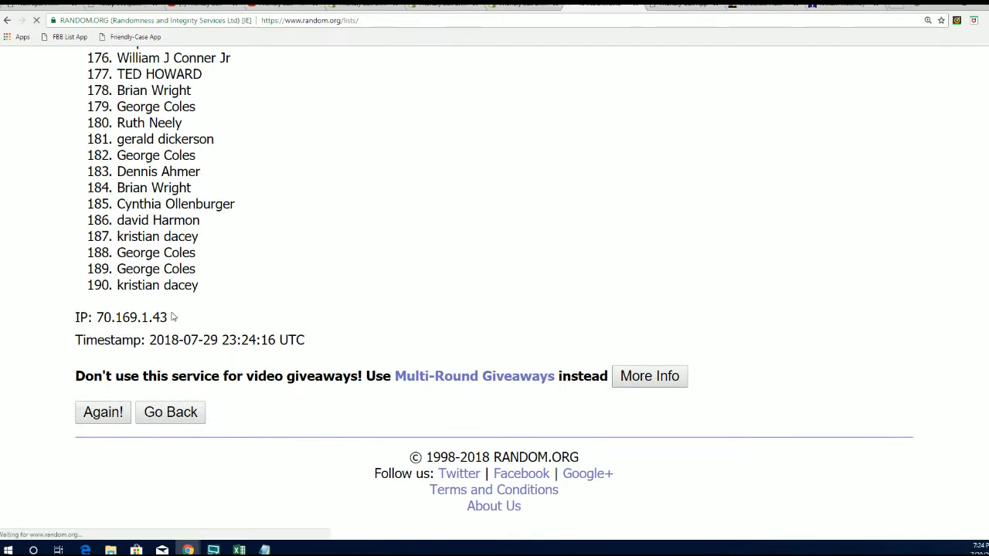
{"action": "left_click", "coordinate": [102, 413]}
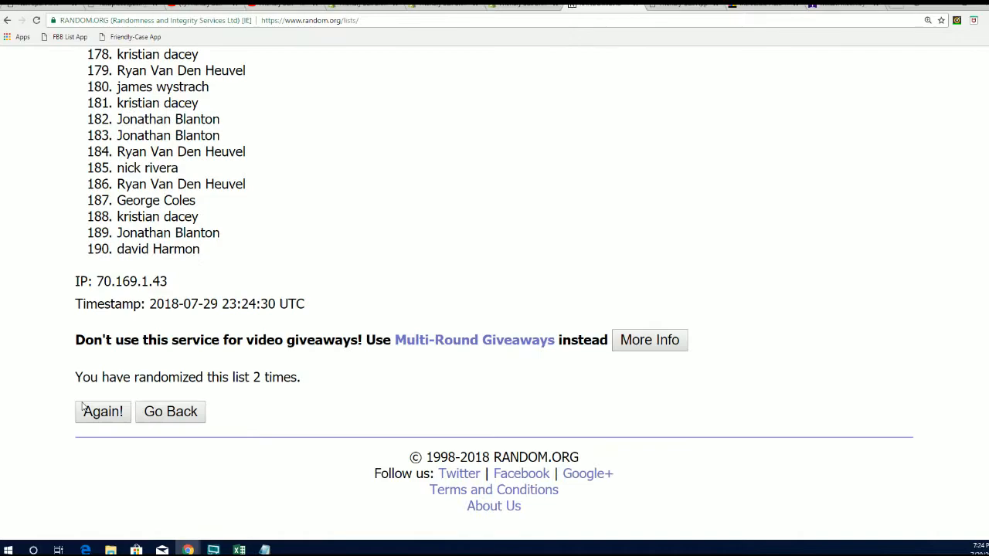
{"action": "left_click", "coordinate": [102, 412]}
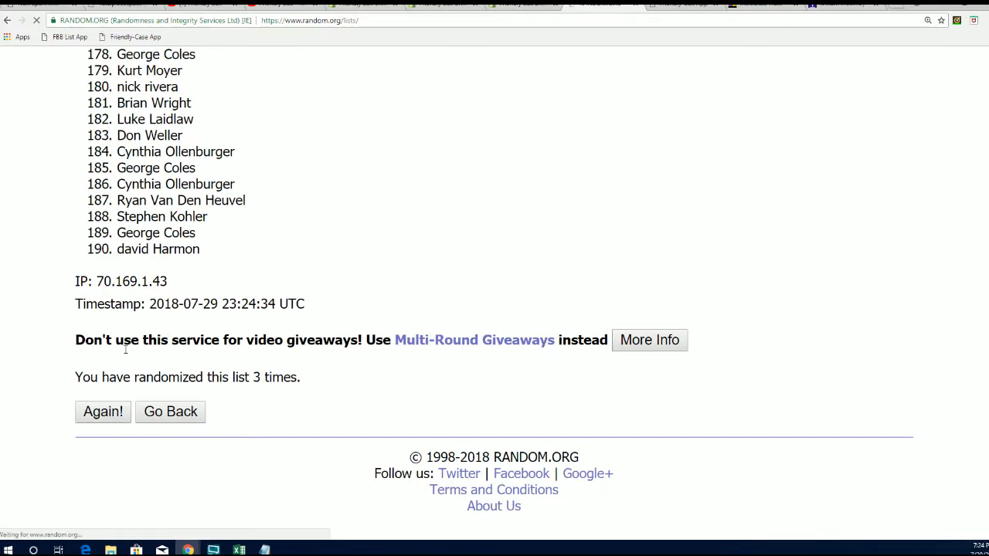
Step: Reshuffle the list a fourth and fifth time and look over the resulting order
{"action": "left_click", "coordinate": [102, 411]}
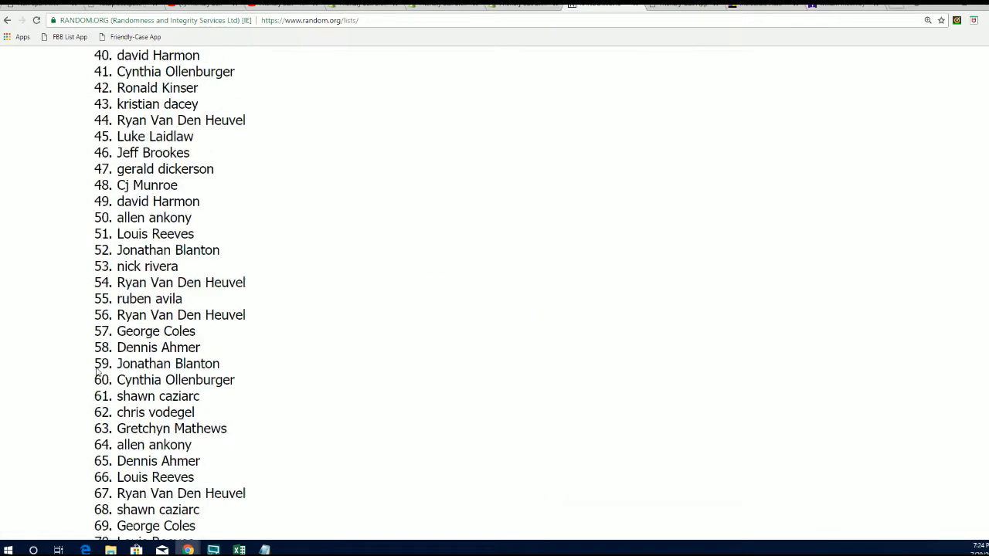
{"action": "scroll", "scroll_direction": "down", "scroll_amount": 3}
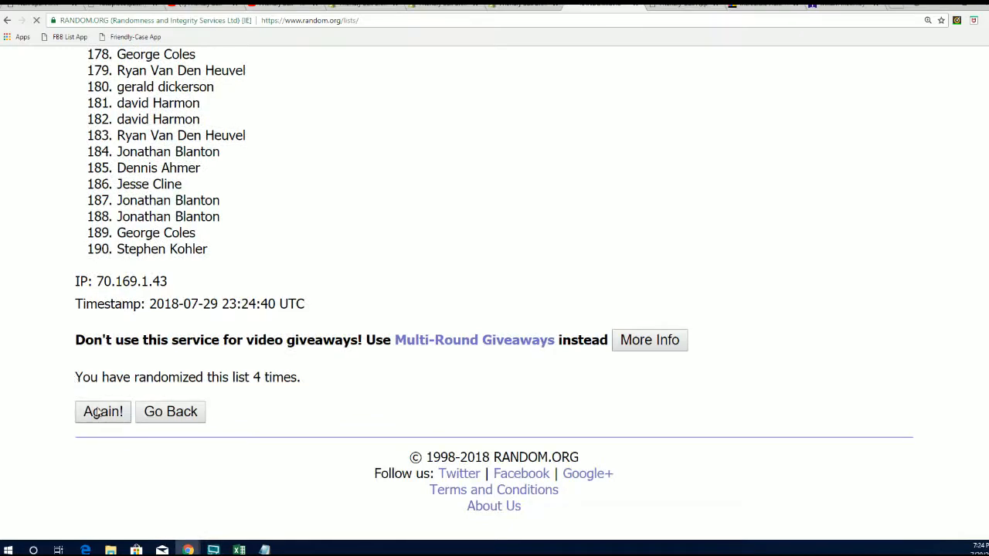
{"action": "left_click", "coordinate": [102, 411]}
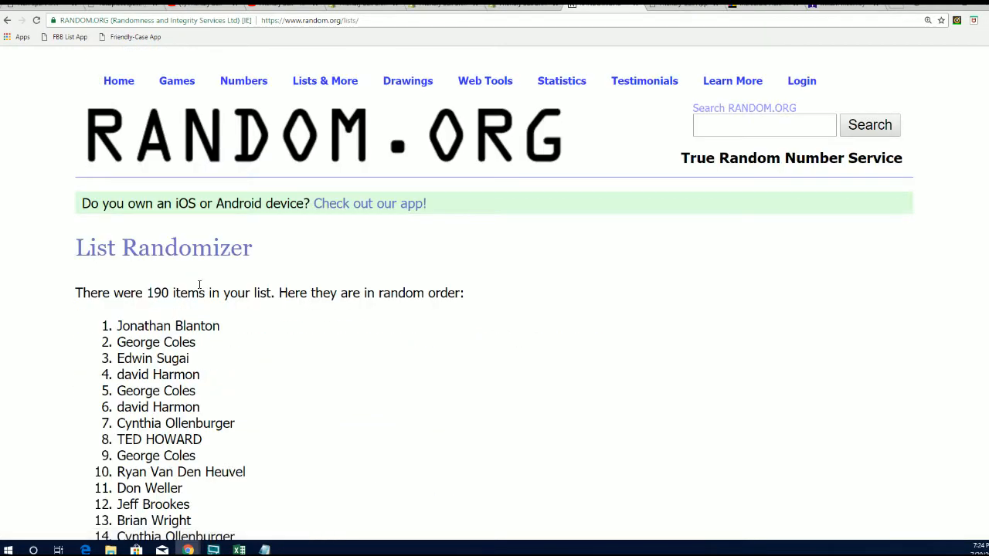
{"action": "scroll", "scroll_direction": "down", "scroll_amount": 3}
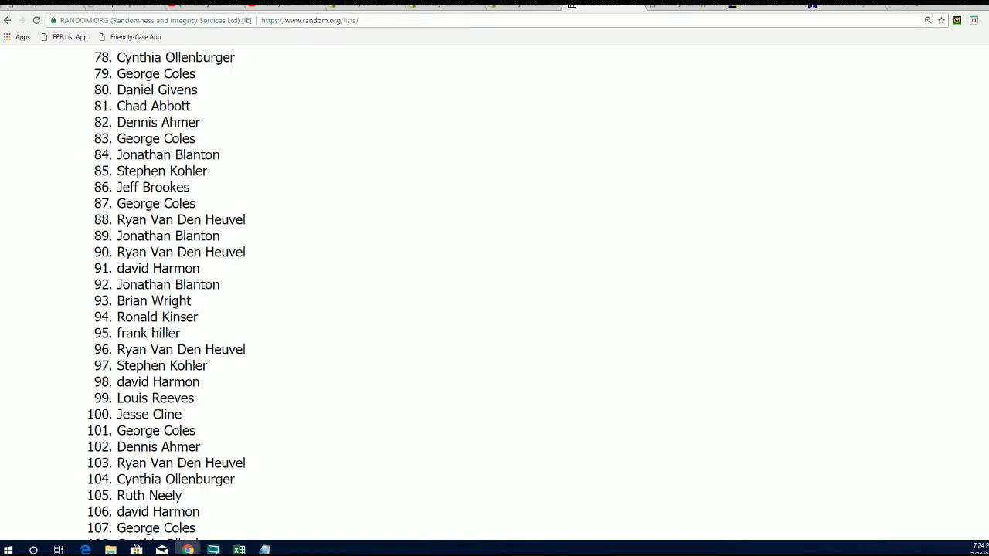
{"action": "scroll", "scroll_direction": "down", "scroll_amount": 3}
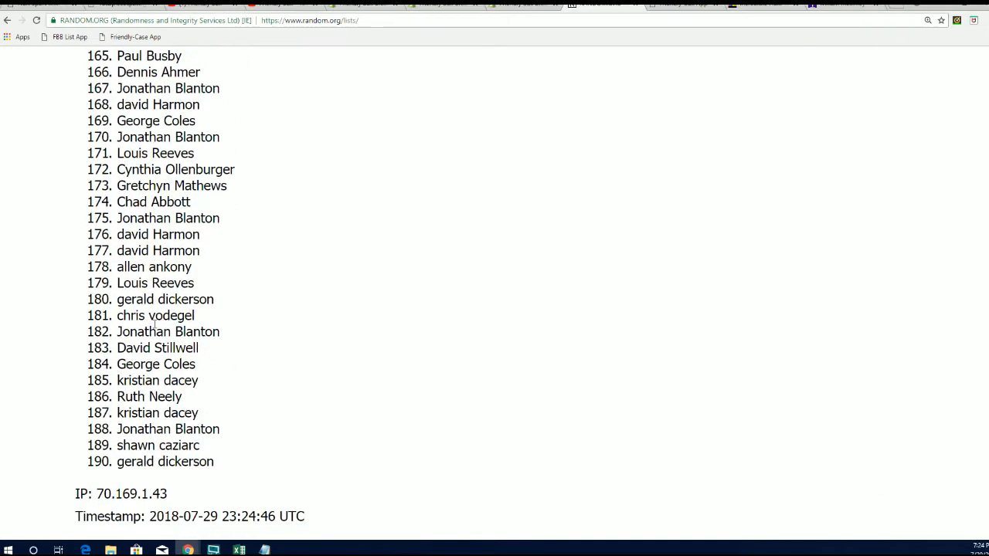
{"action": "scroll", "scroll_direction": "down", "scroll_amount": 3}
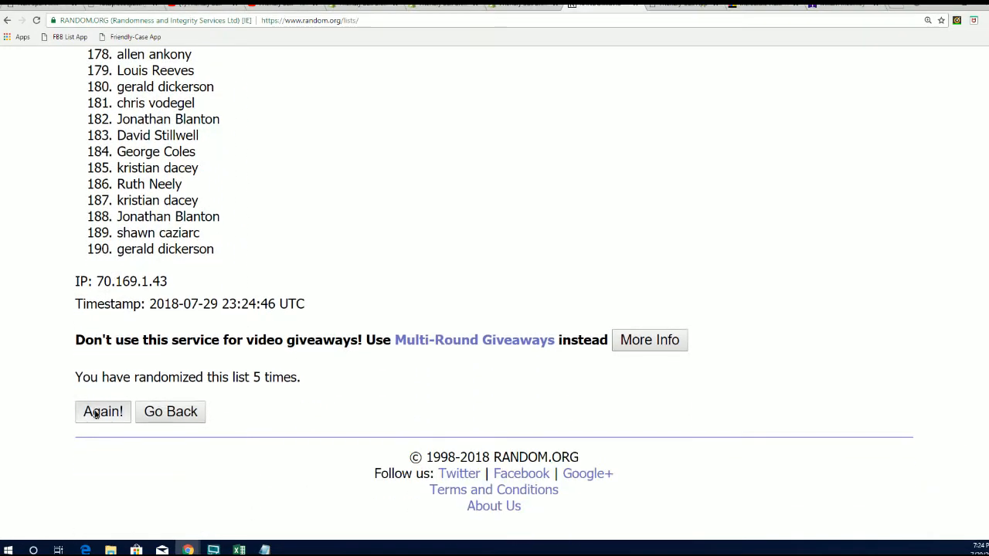
{"action": "left_click", "coordinate": [102, 411]}
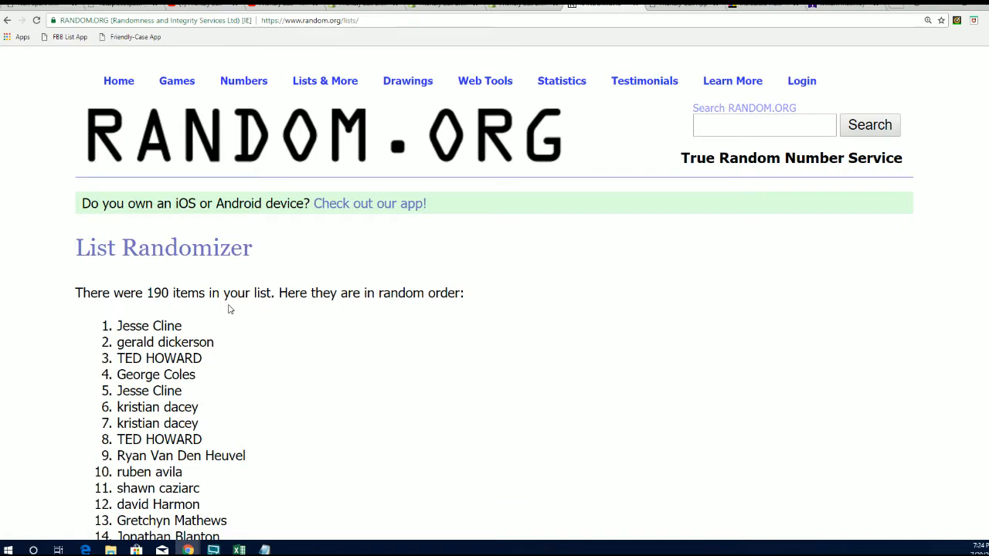
{"action": "scroll", "scroll_direction": "down", "scroll_amount": 3}
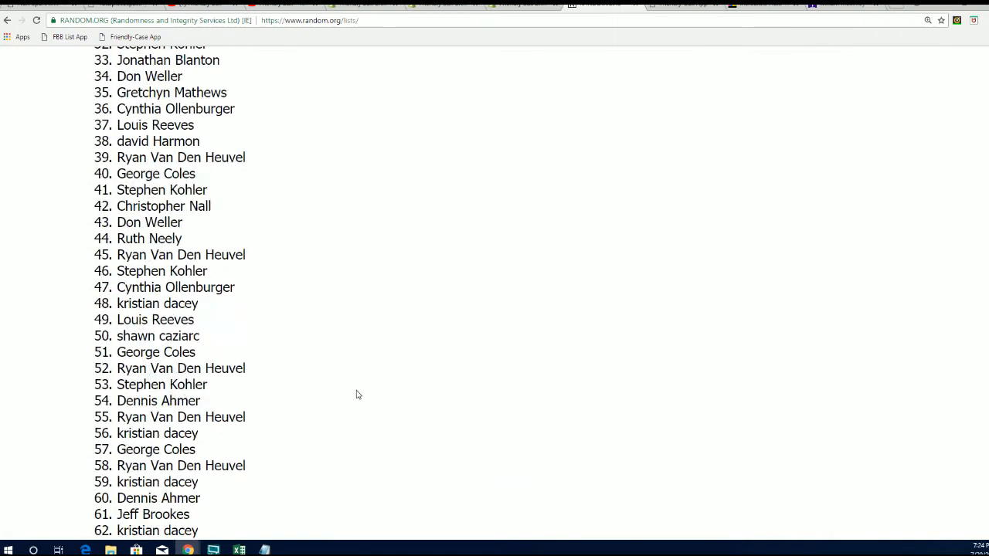
{"action": "scroll", "scroll_direction": "down", "scroll_amount": 3}
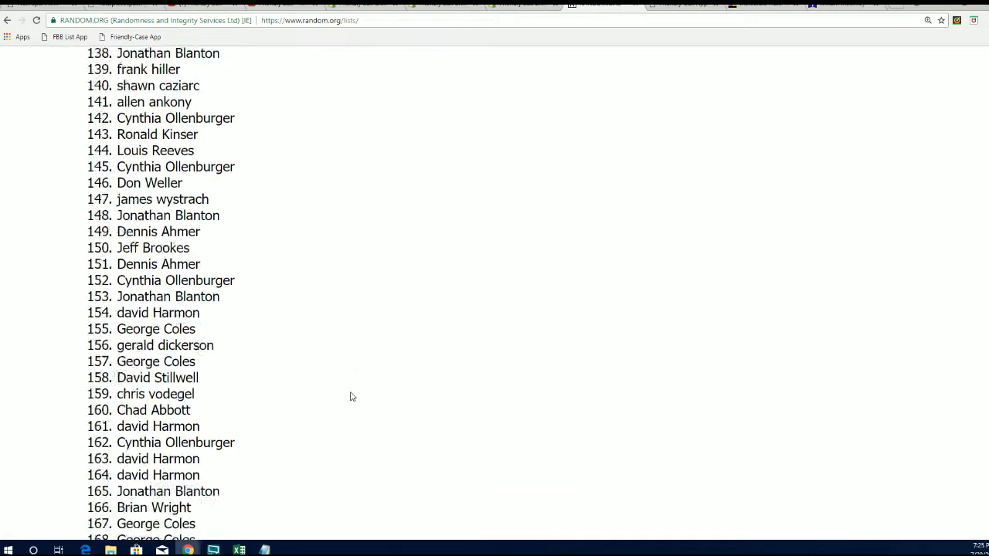
{"action": "left_click", "coordinate": [102, 411]}
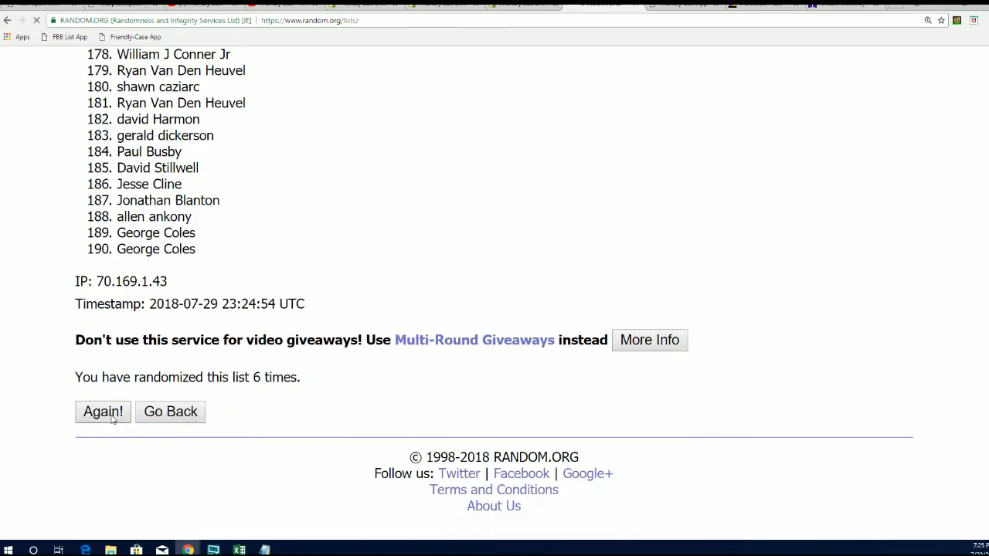
{"action": "left_click", "coordinate": [102, 411]}
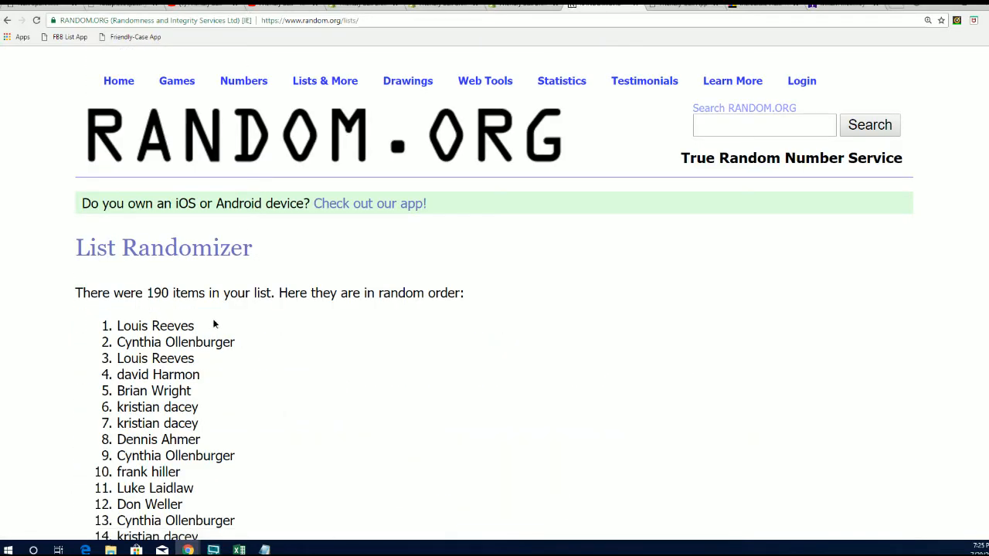
{"action": "double_click", "coordinate": [154, 324]}
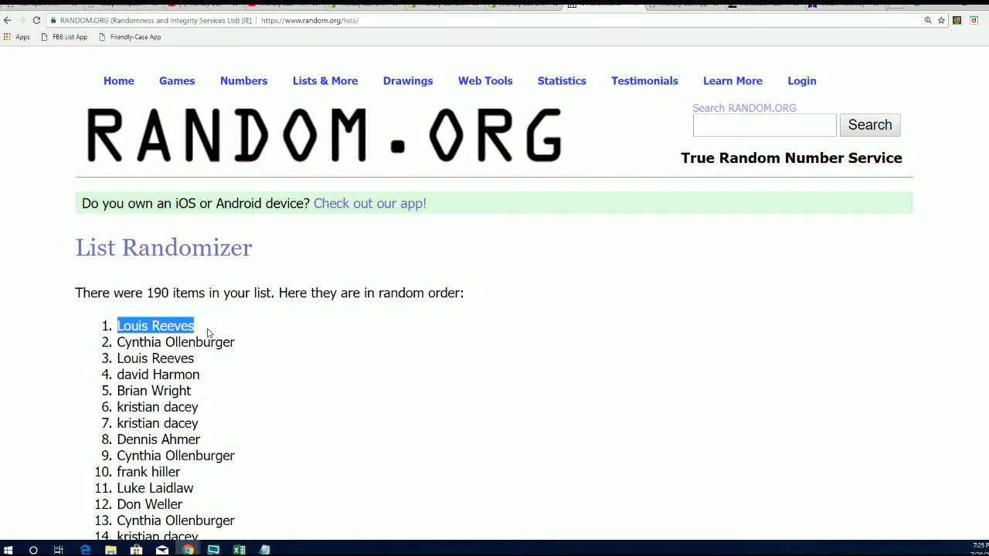
{"action": "mouse_move", "coordinate": [365, 320]}
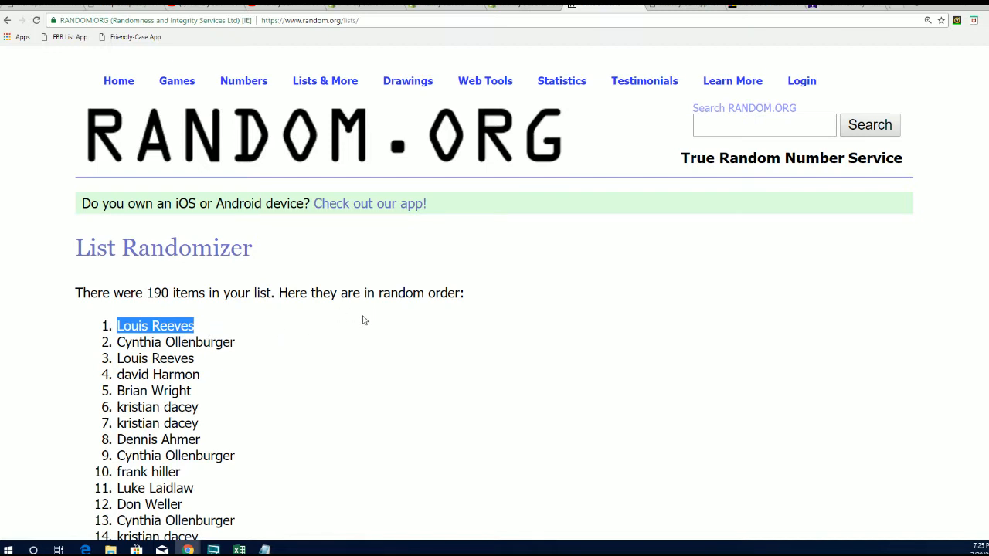
{"action": "mouse_move", "coordinate": [358, 323]}
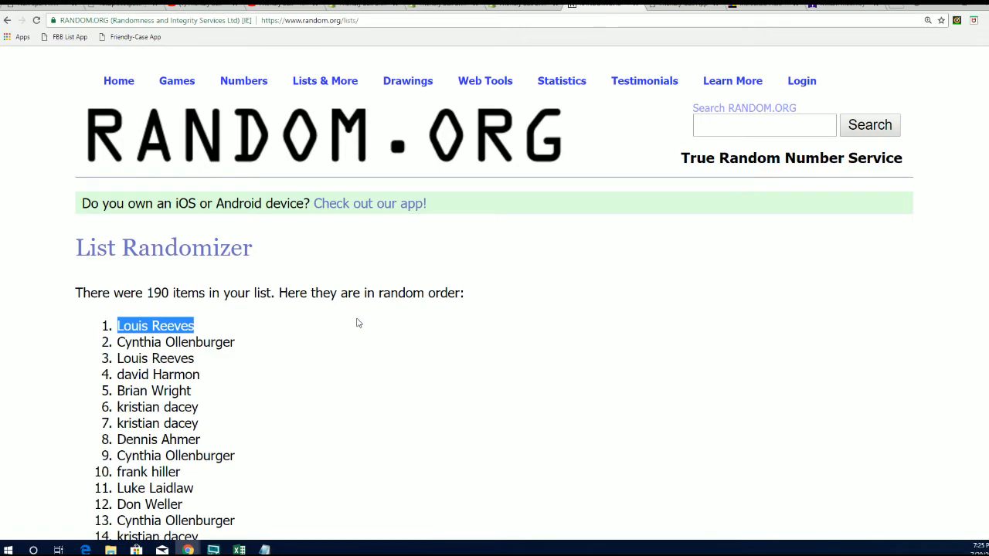
{"action": "scroll", "scroll_direction": "down", "scroll_amount": 3}
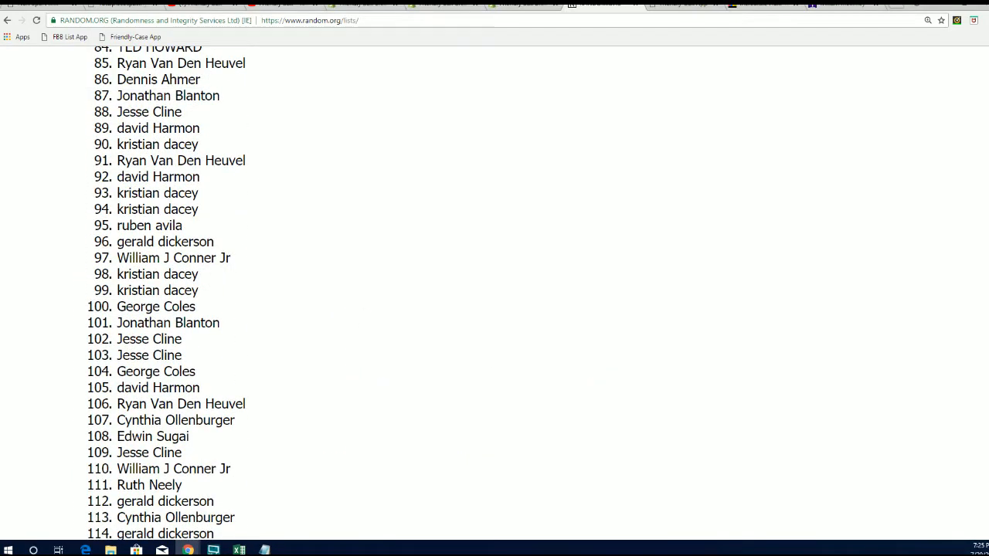
{"action": "scroll", "scroll_direction": "up", "scroll_amount": 3}
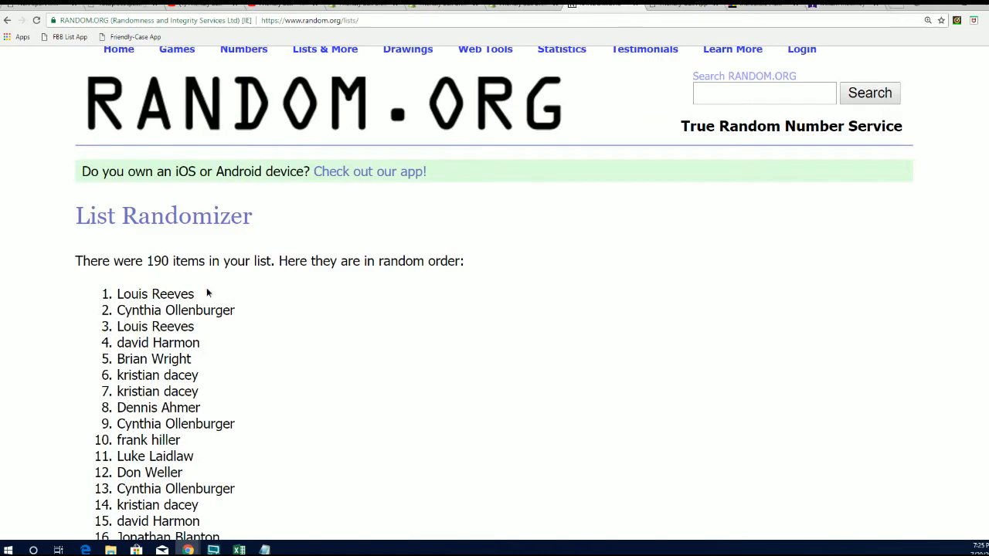